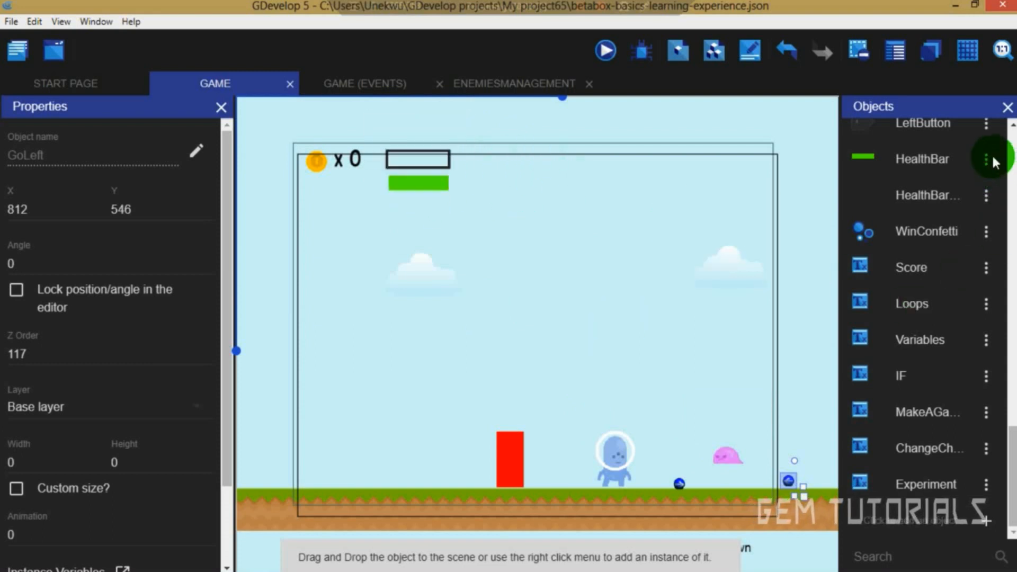
Step: Add yellow and red bar images as animations #1 and #2 of the HealthBar object
click(987, 158)
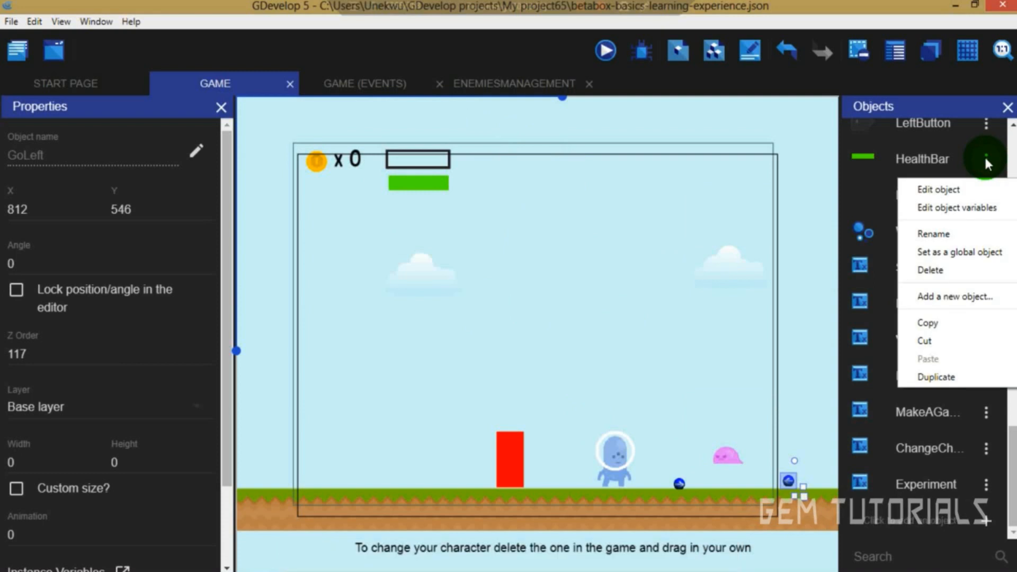
click(938, 189)
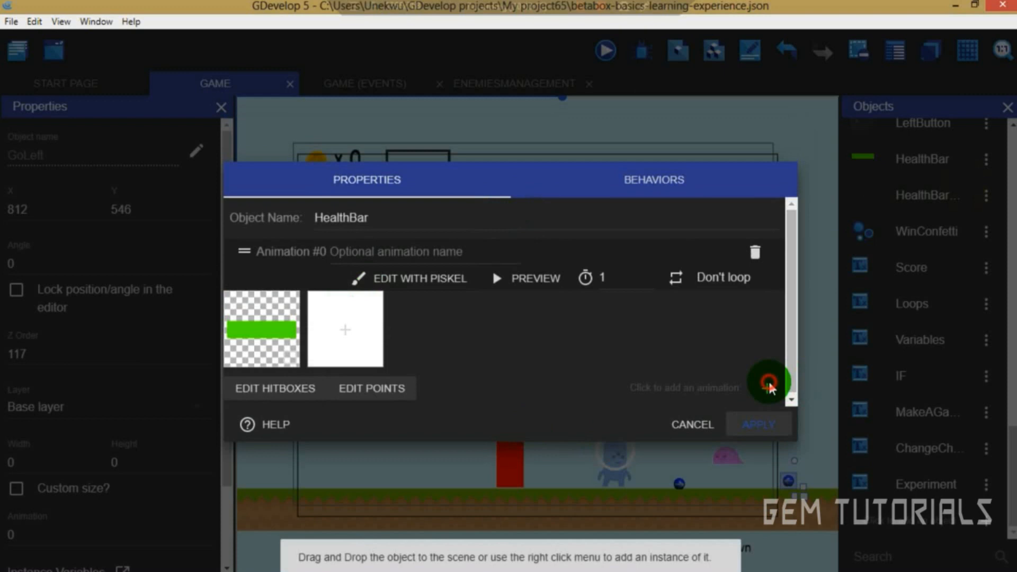
click(770, 380)
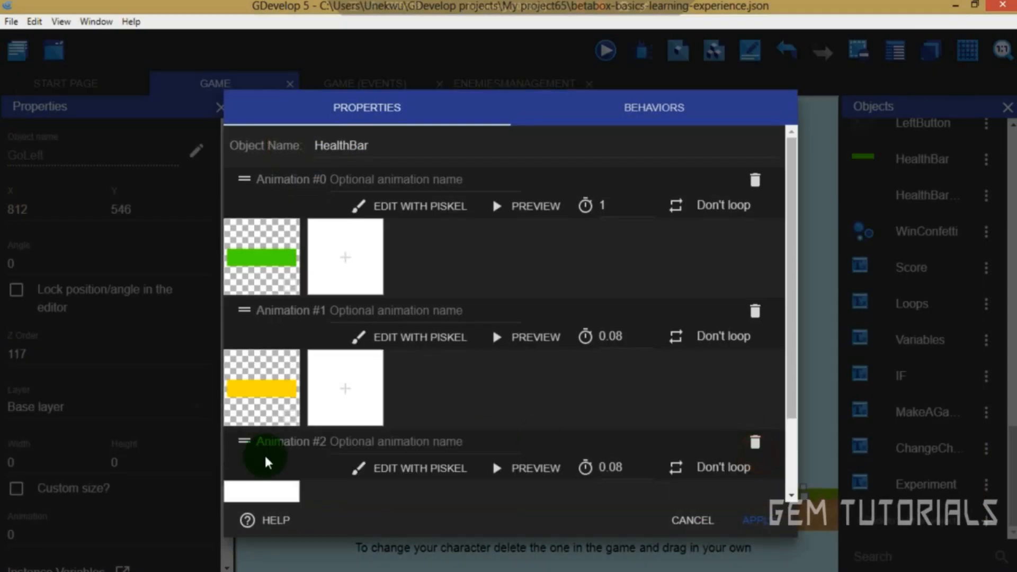
scroll(down, 3)
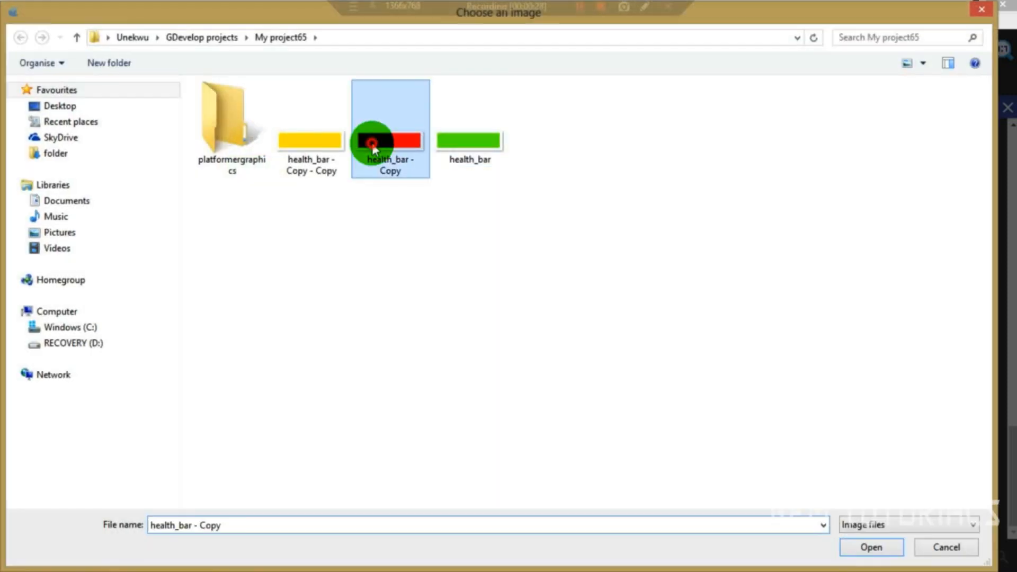
click(871, 547)
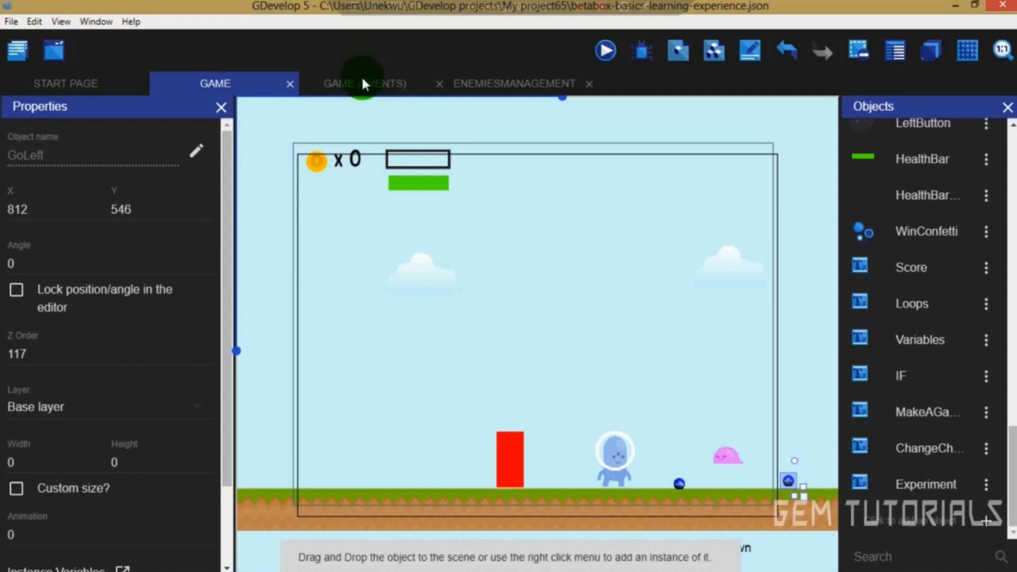
Step: Add an event: when playerHealth <= 70, change HealthBar's animation to 1
click(364, 82)
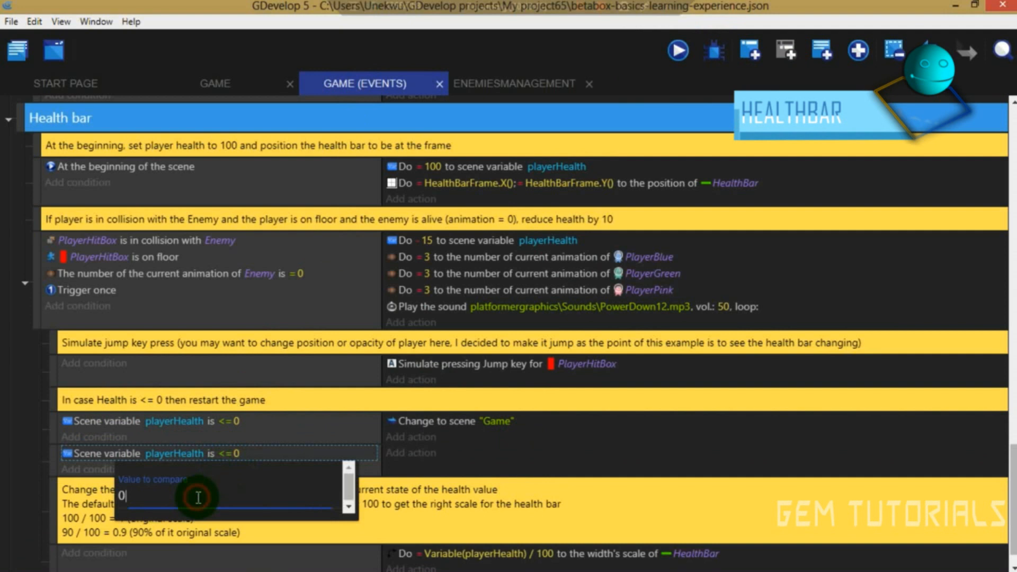
text(70)
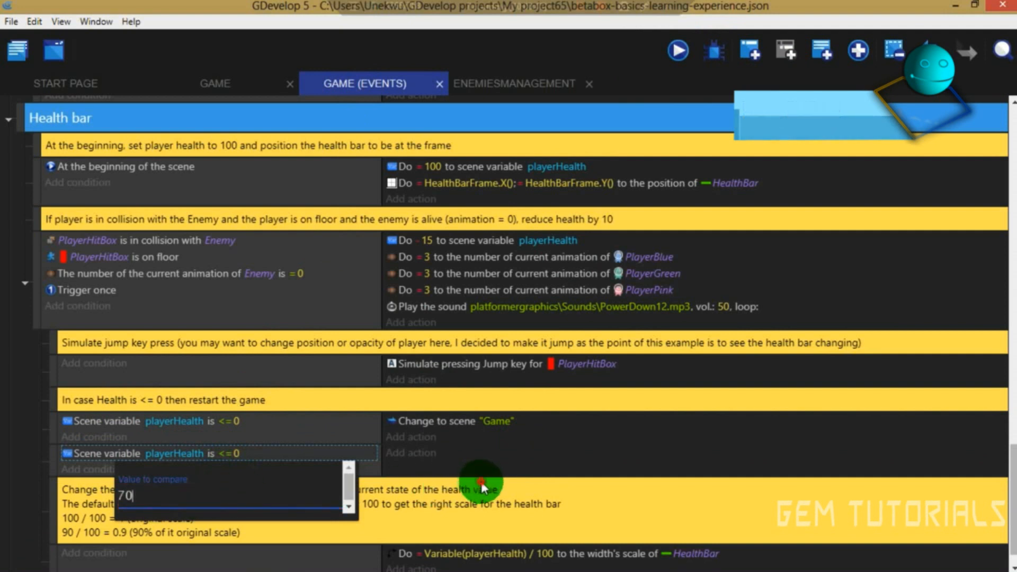
click(411, 453)
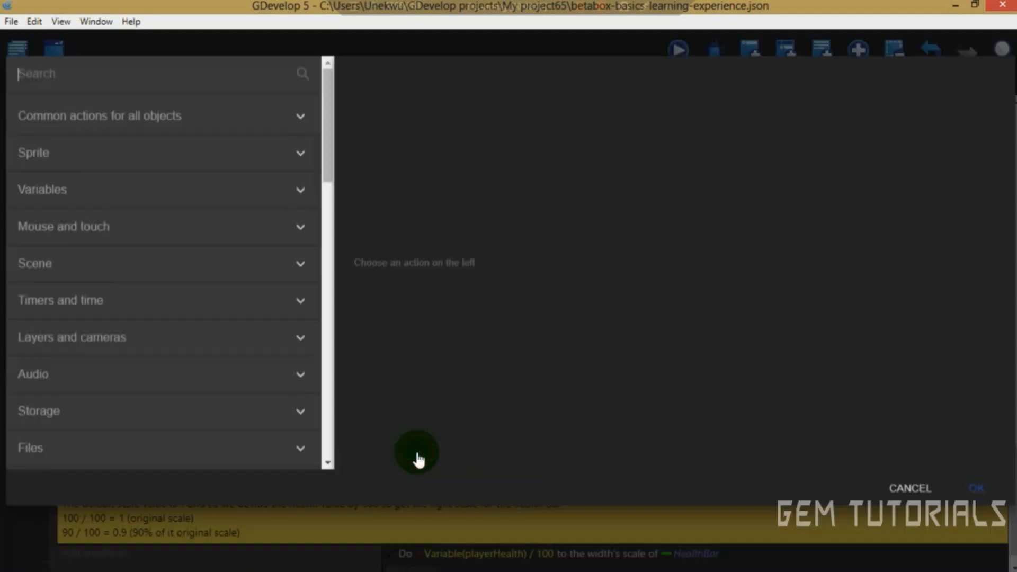
text(anima)
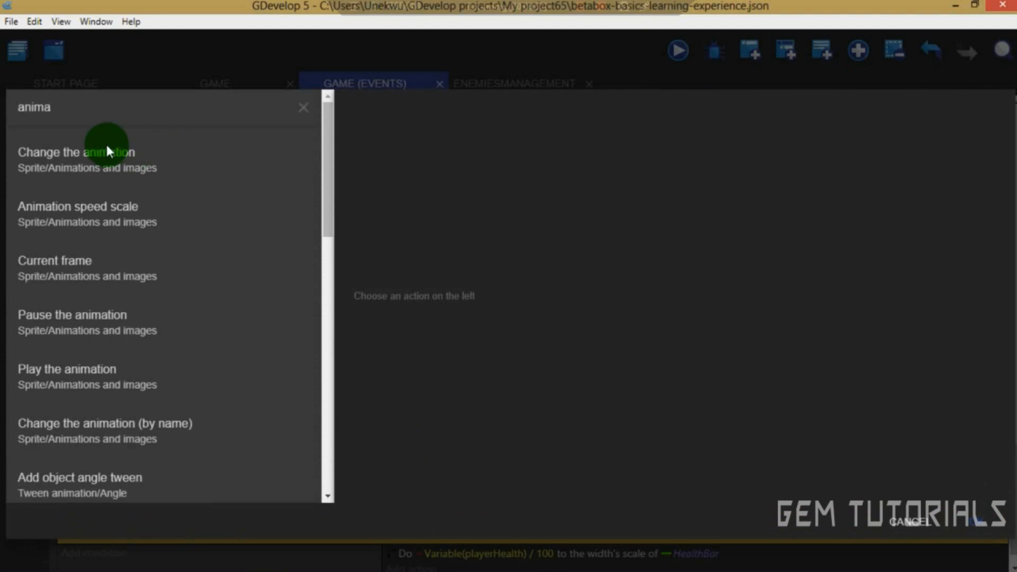
click(76, 152)
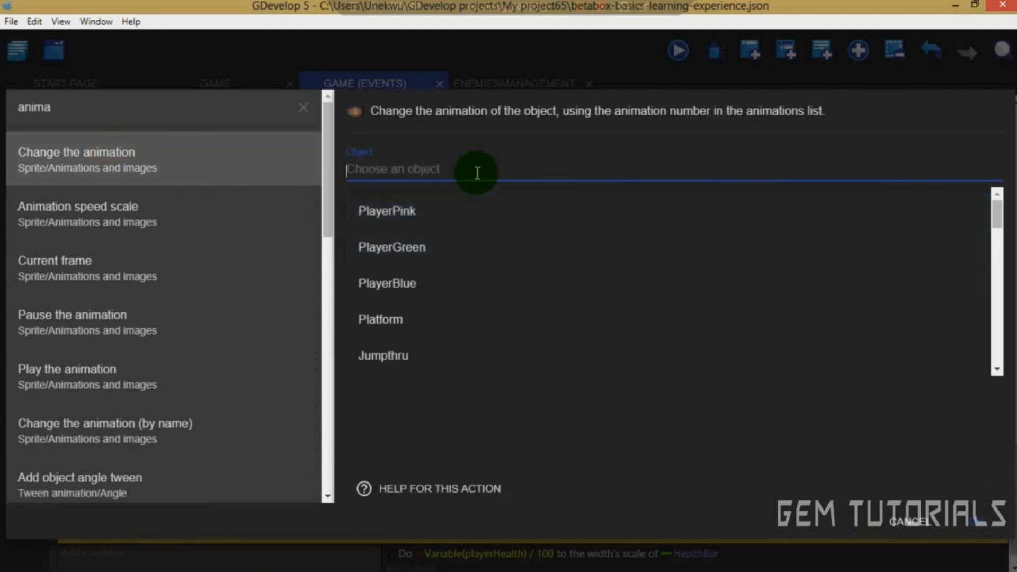
text(hea)
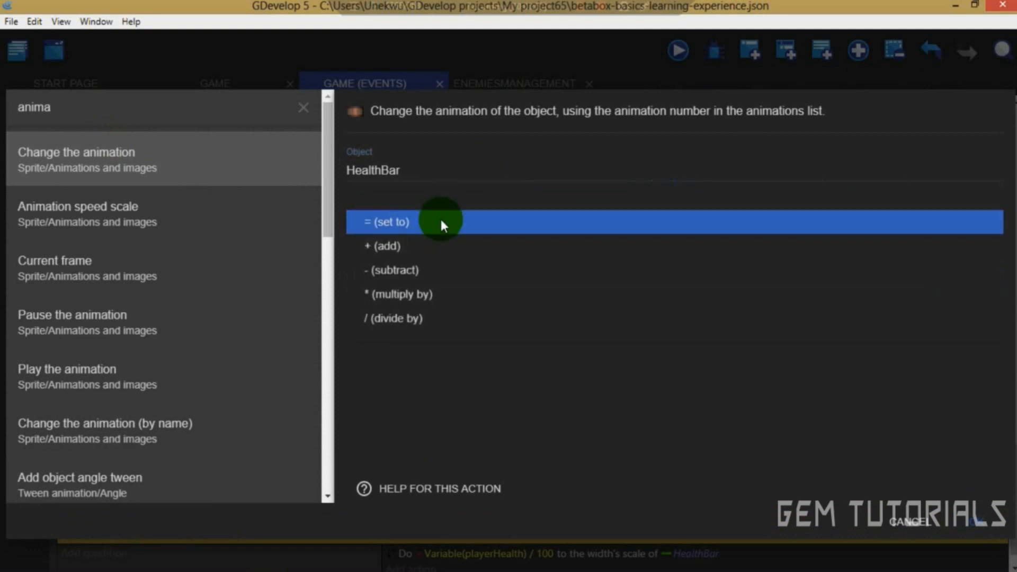
click(386, 221)
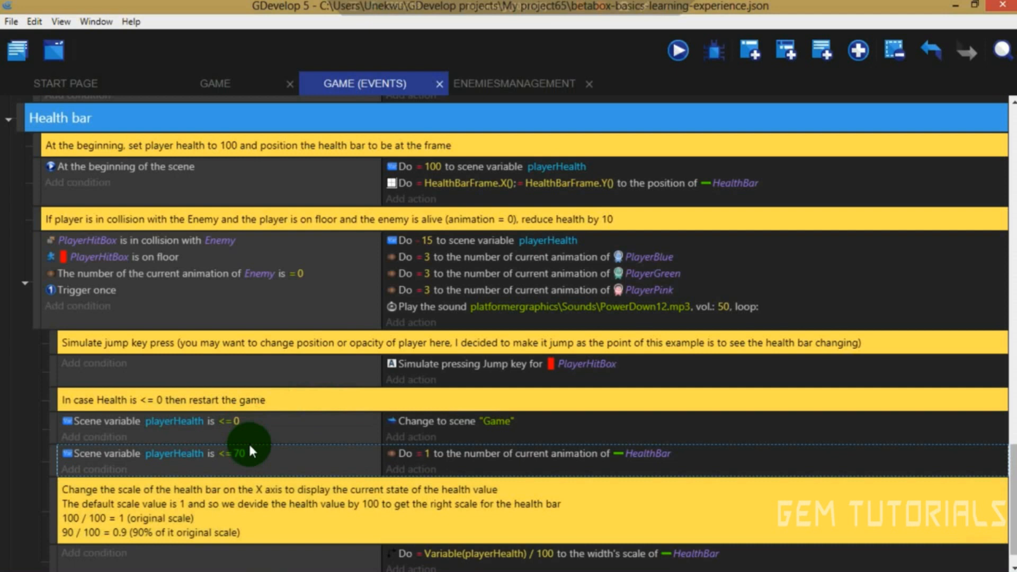
mouse_move(751, 49)
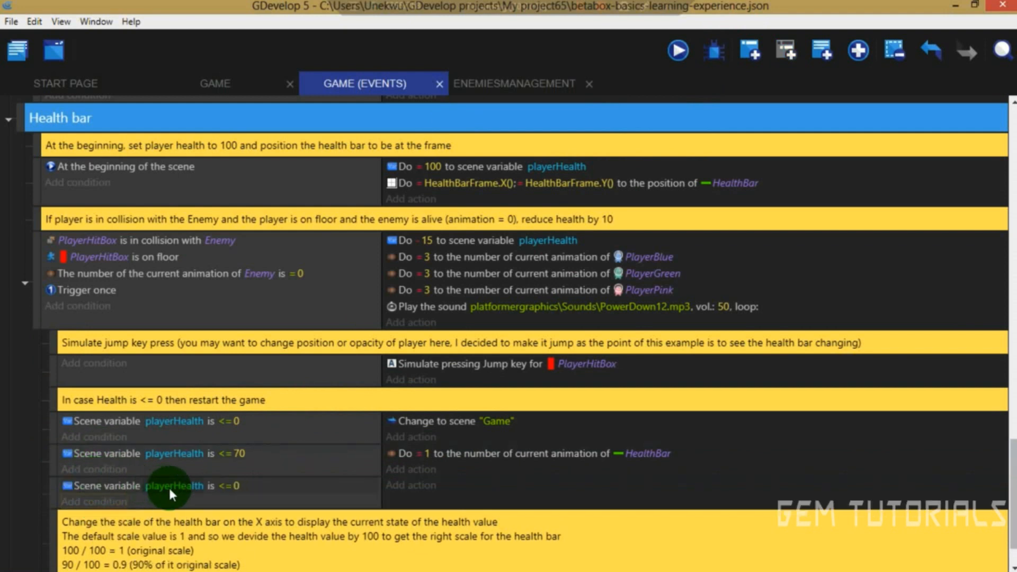
Step: Add an event: when playerHealth <= 30, change HealthBar's animation to 2
click(233, 485)
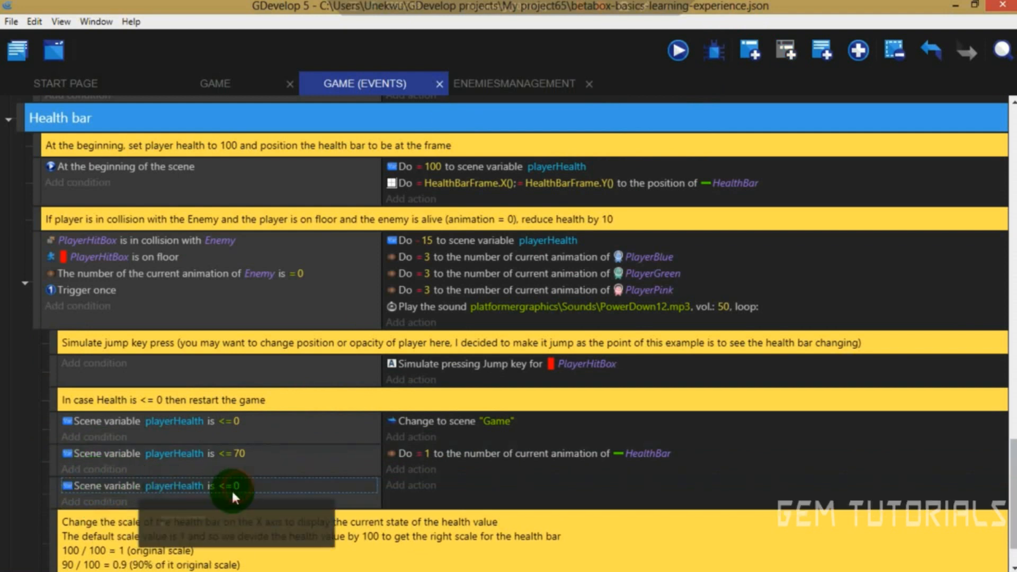
click(232, 486)
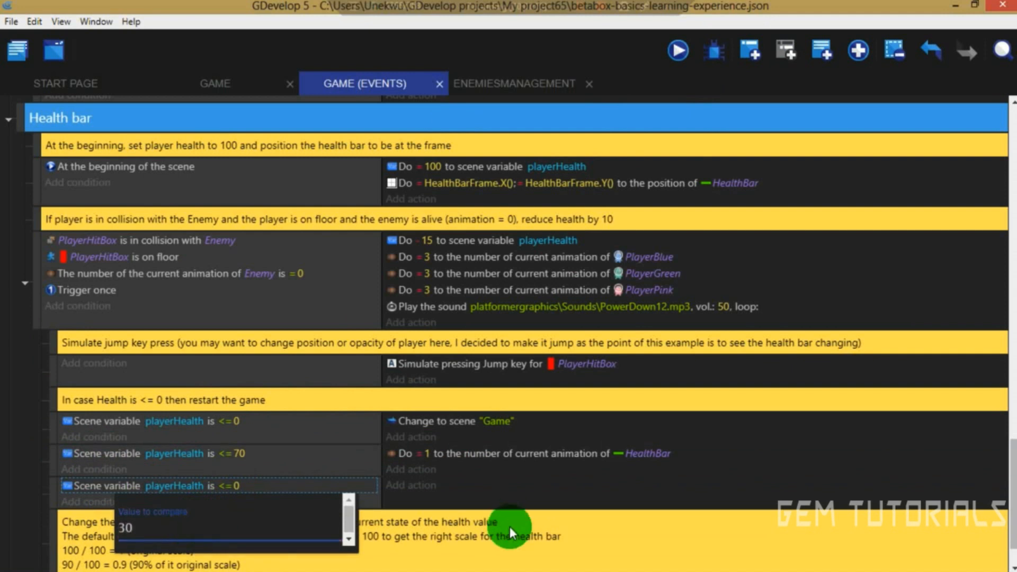
click(411, 484)
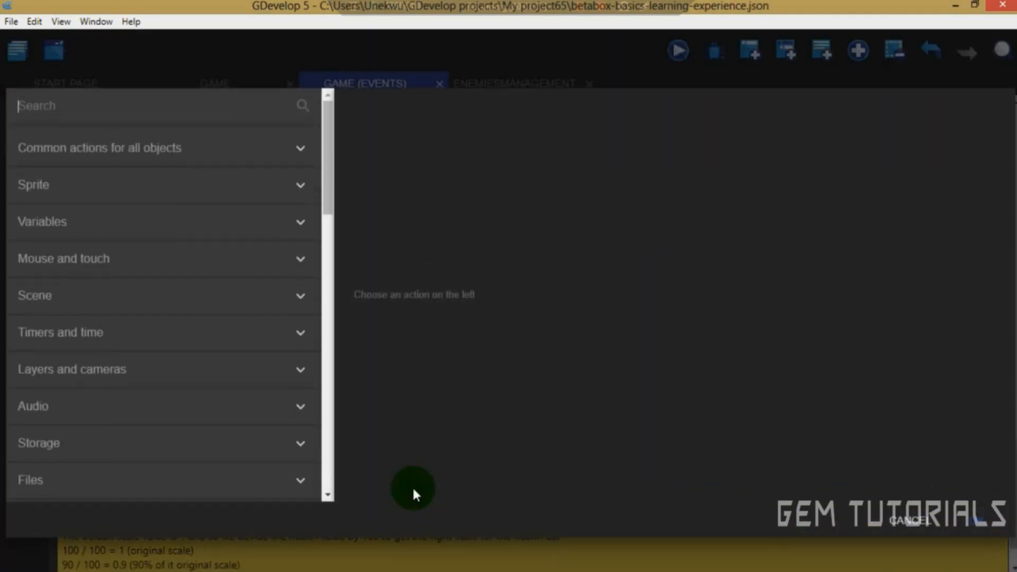
text(anima)
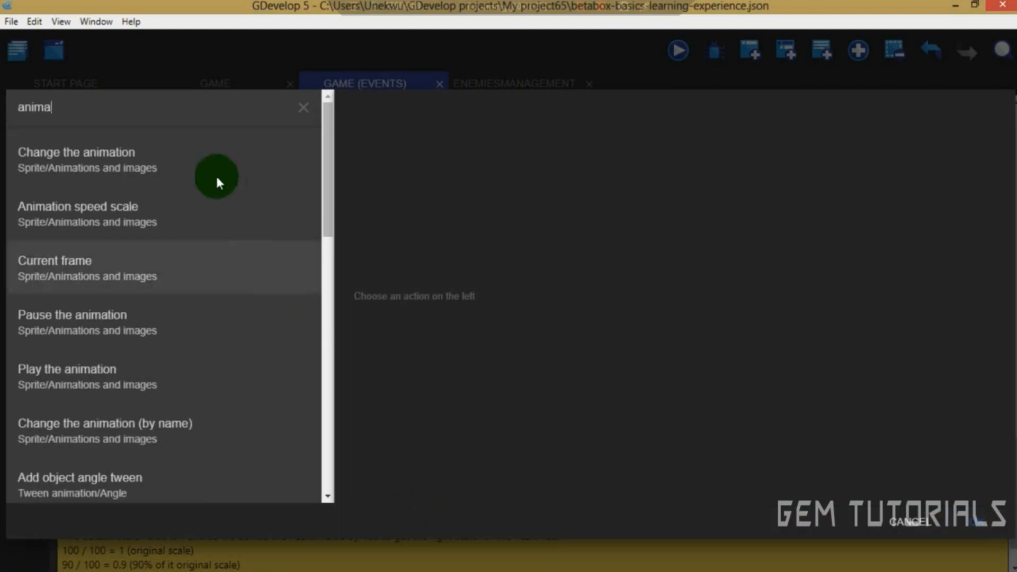
click(76, 159)
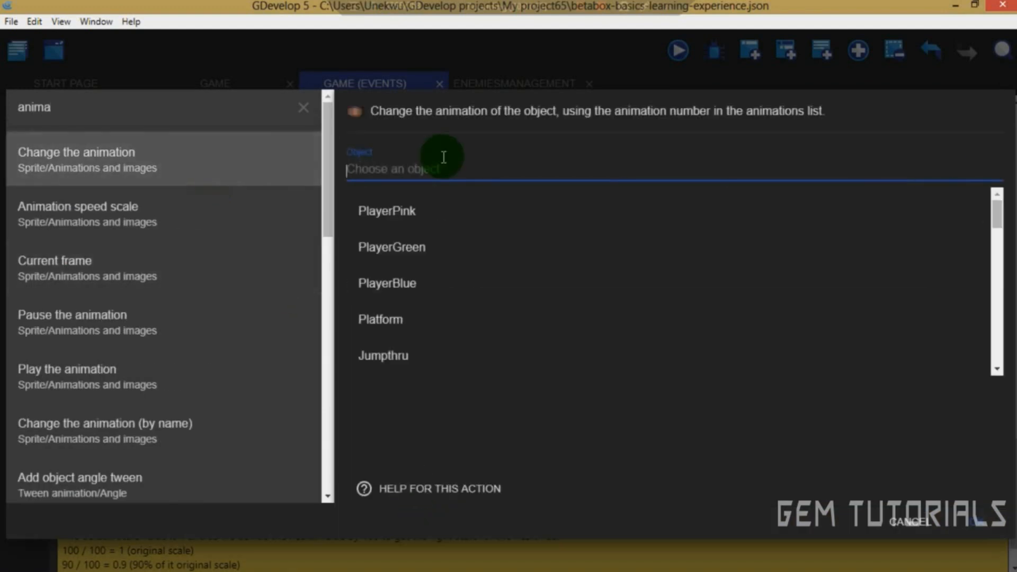
text(hea)
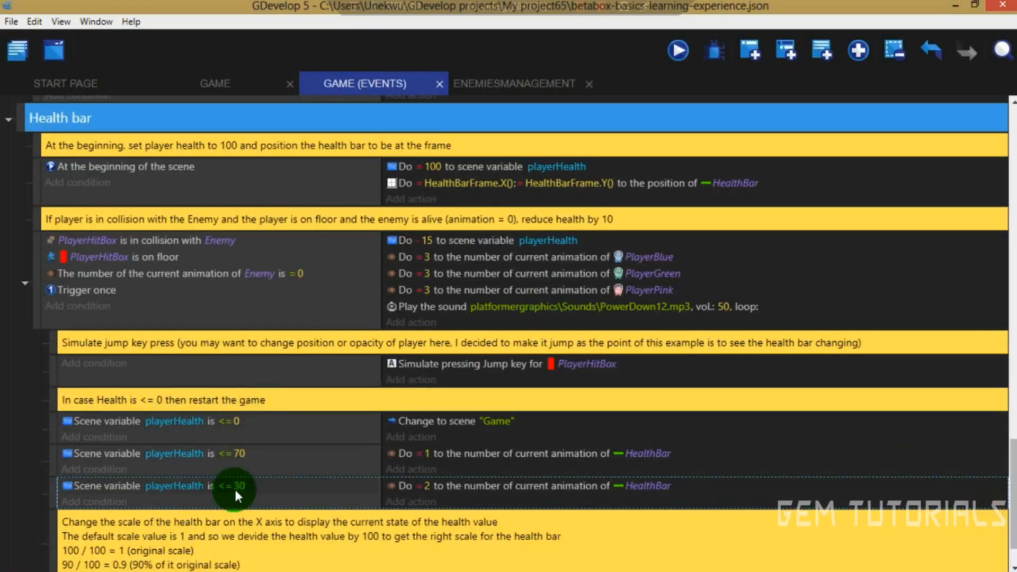
click(215, 82)
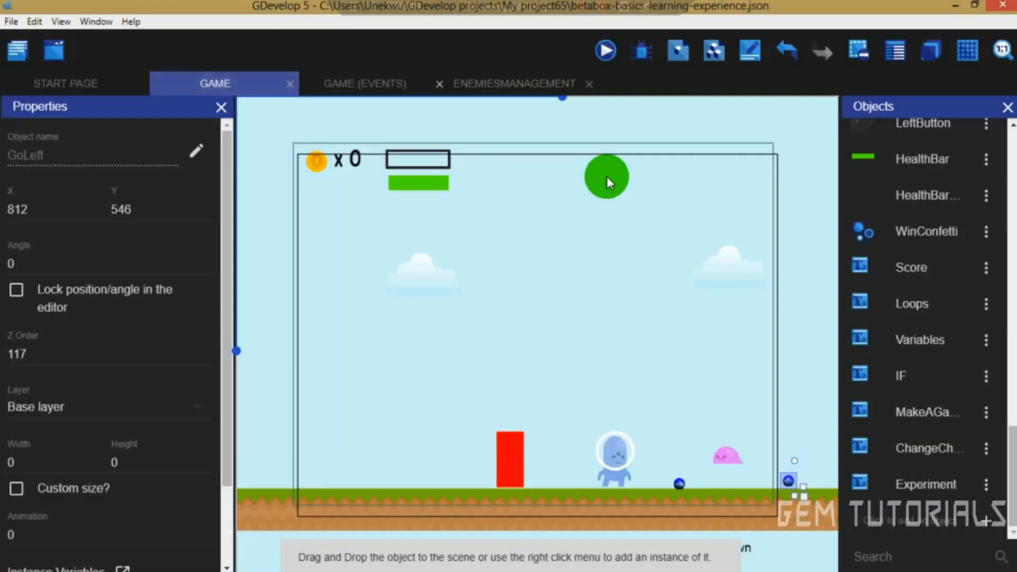
Step: Launch the Platformer preview and check the health bar shows a small red segment
click(605, 51)
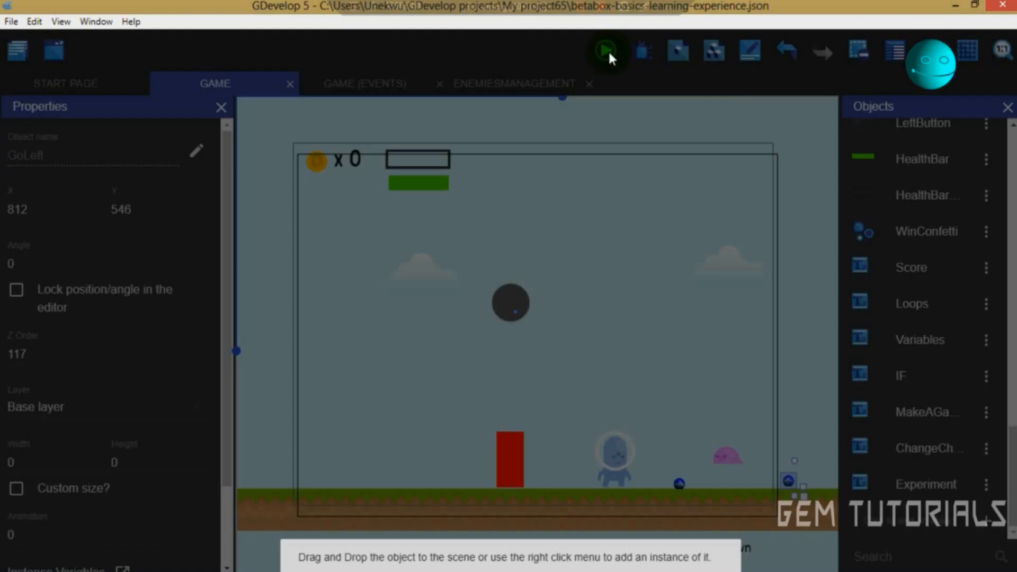
click(606, 51)
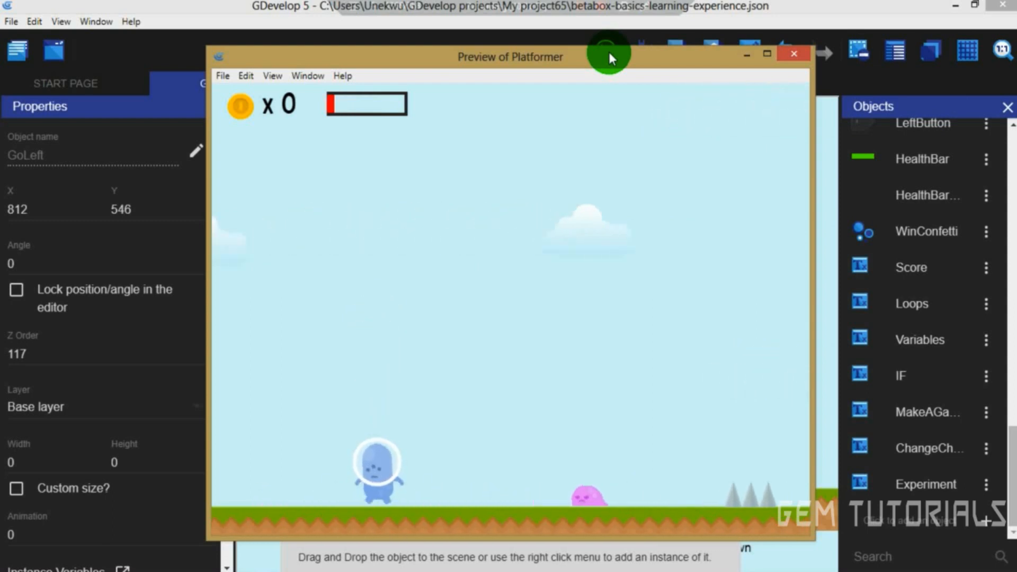
mouse_move(728, 57)
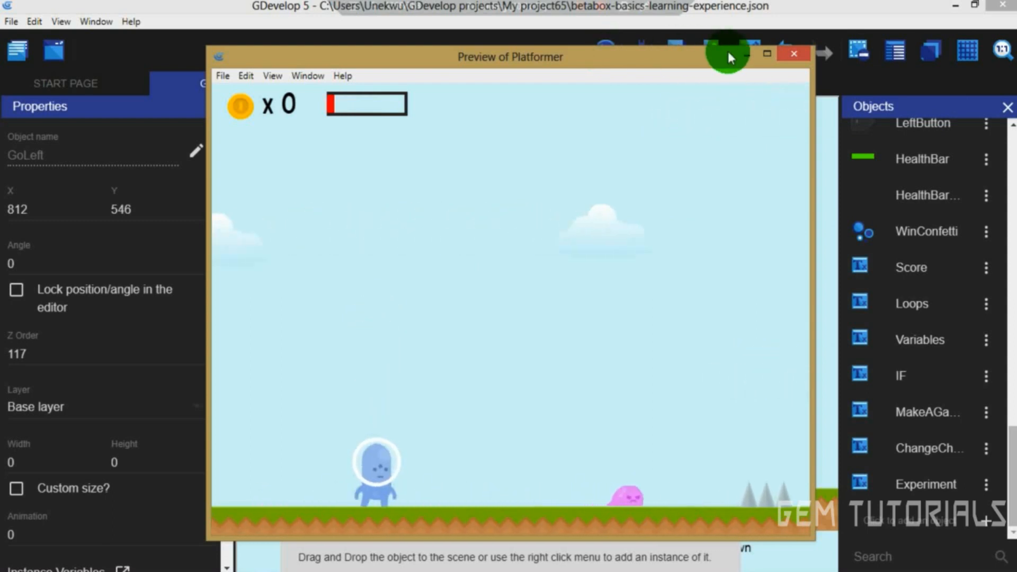